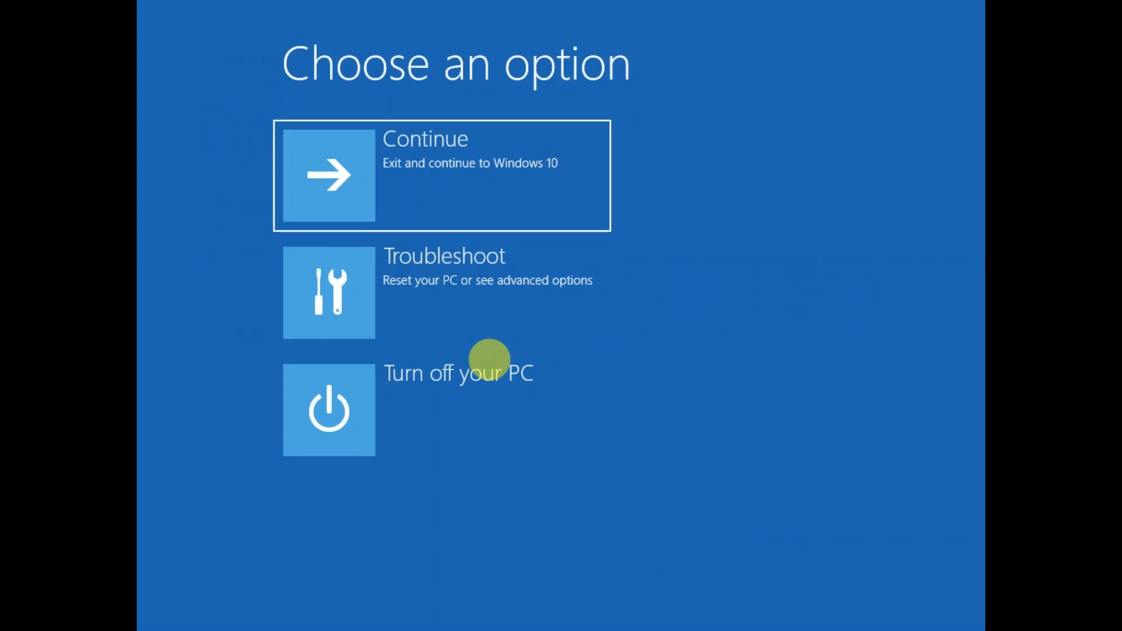
pyautogui.moveTo(490, 259)
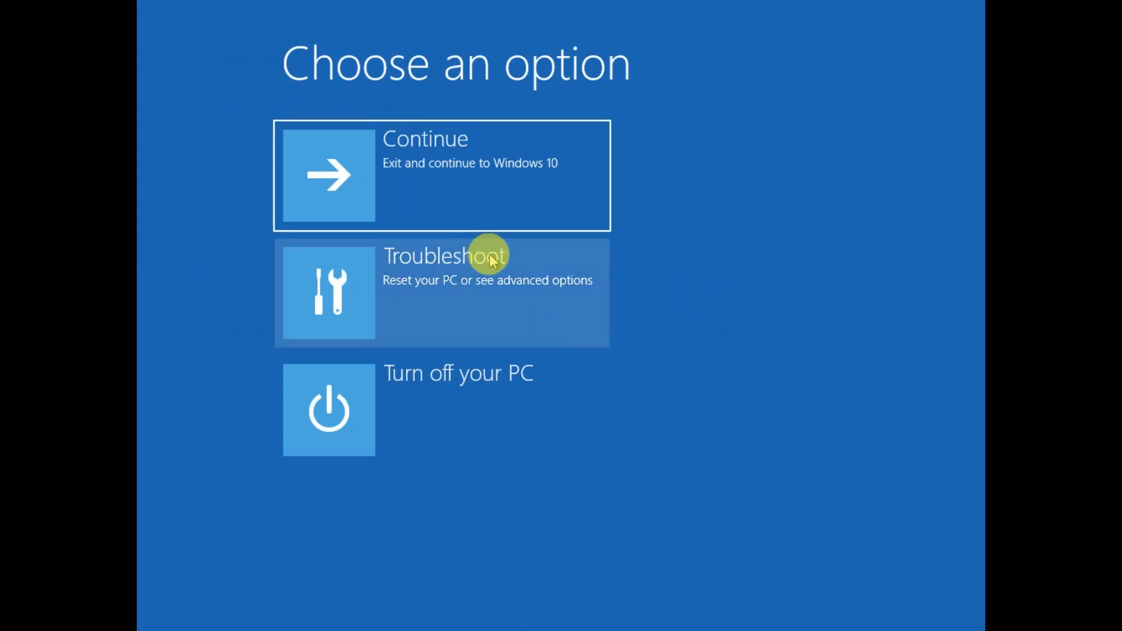
pyautogui.moveTo(501, 200)
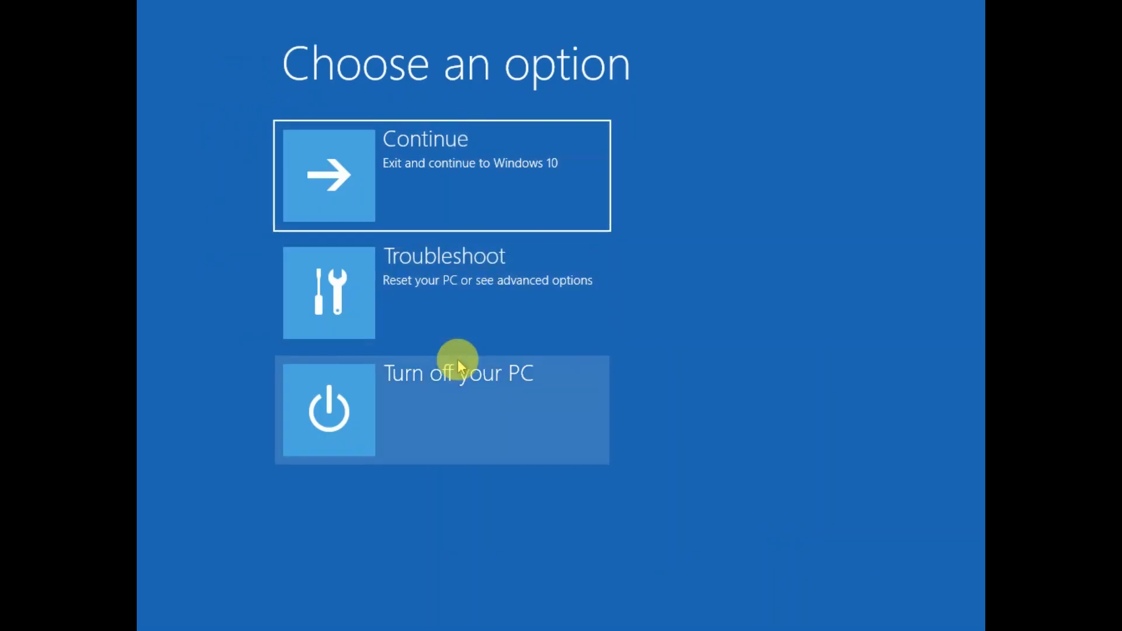
pyautogui.moveTo(509, 286)
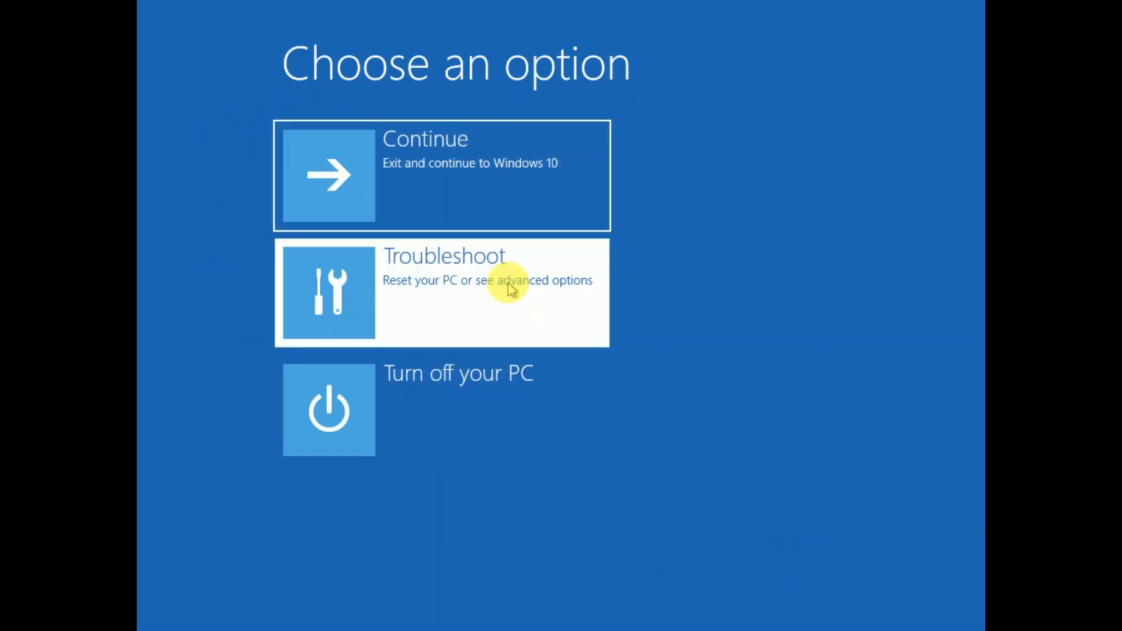
# Step: Open Command Prompt from Troubleshoot > Advanced options, signing in with the account password
pyautogui.click(442, 293)
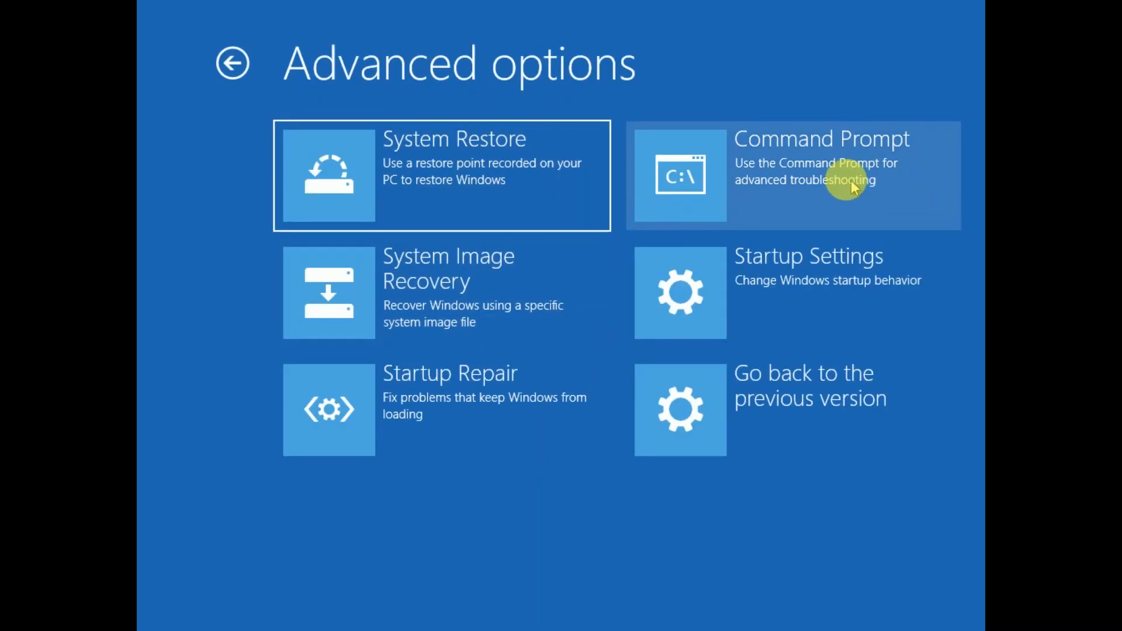
pyautogui.click(793, 176)
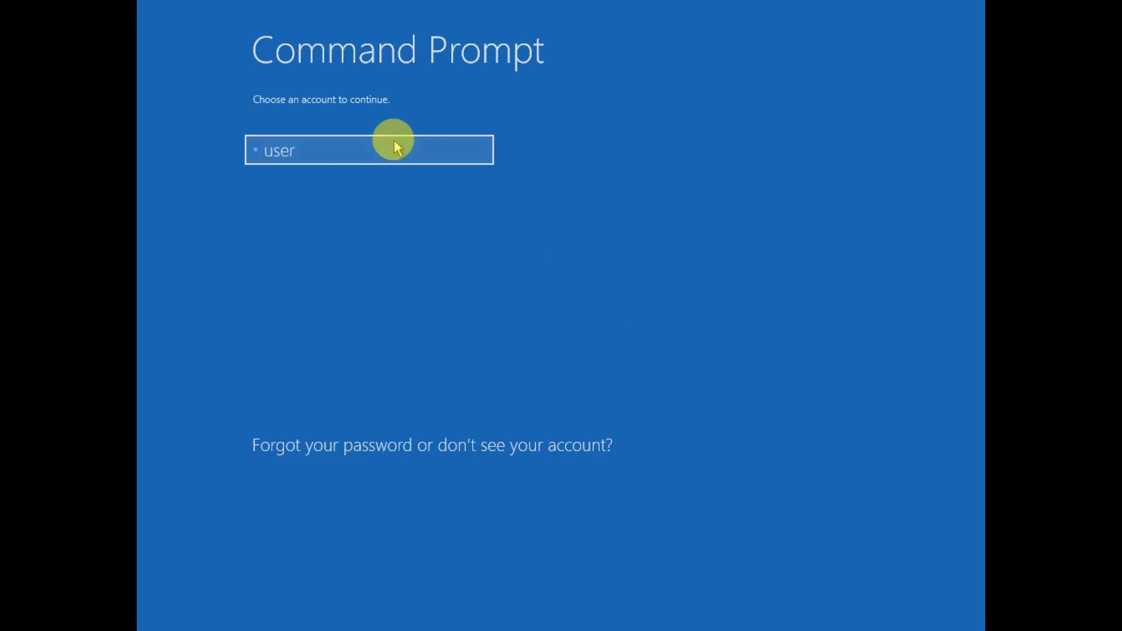
pyautogui.click(369, 150)
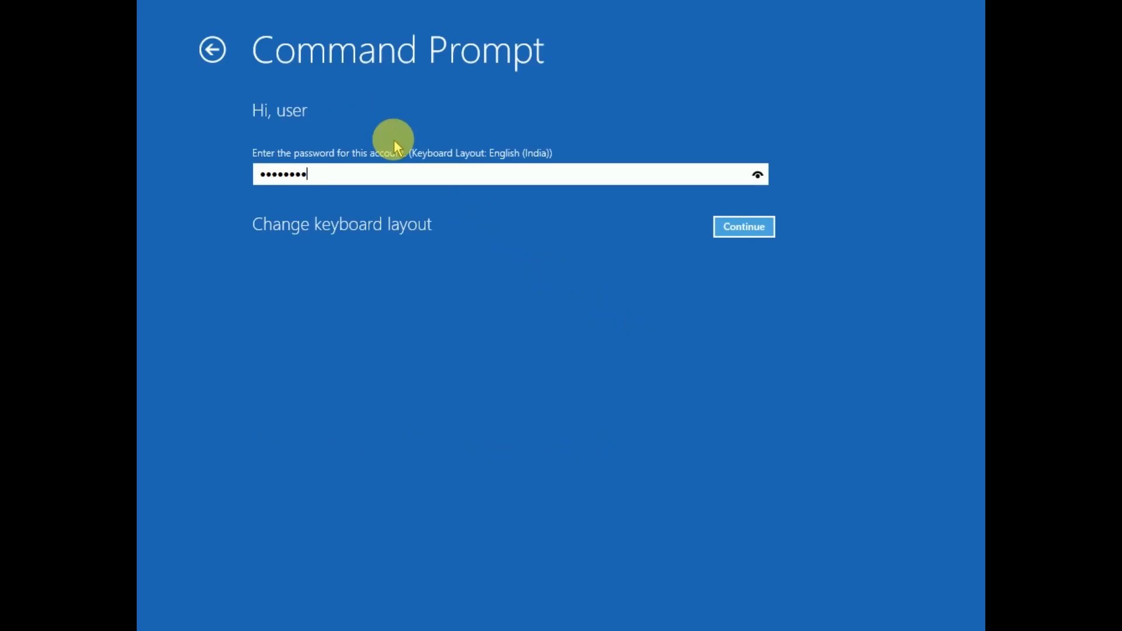
pyautogui.click(742, 226)
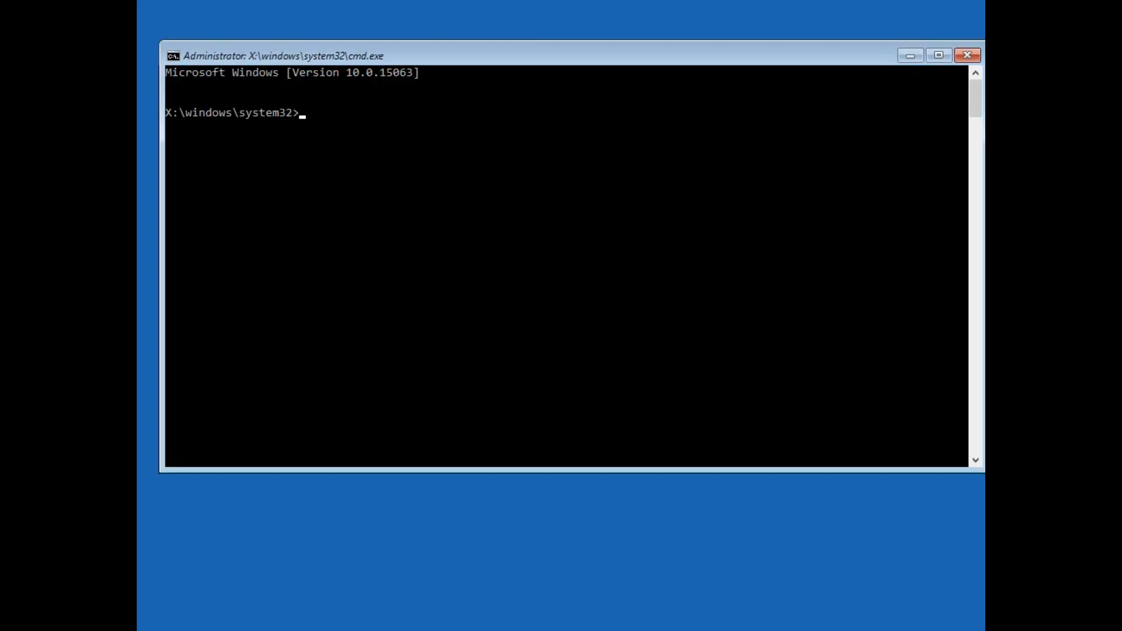
# Step: Run sfc /scannow in the Command Prompt and exit afterwards
pyautogui.write('sfc /sc')
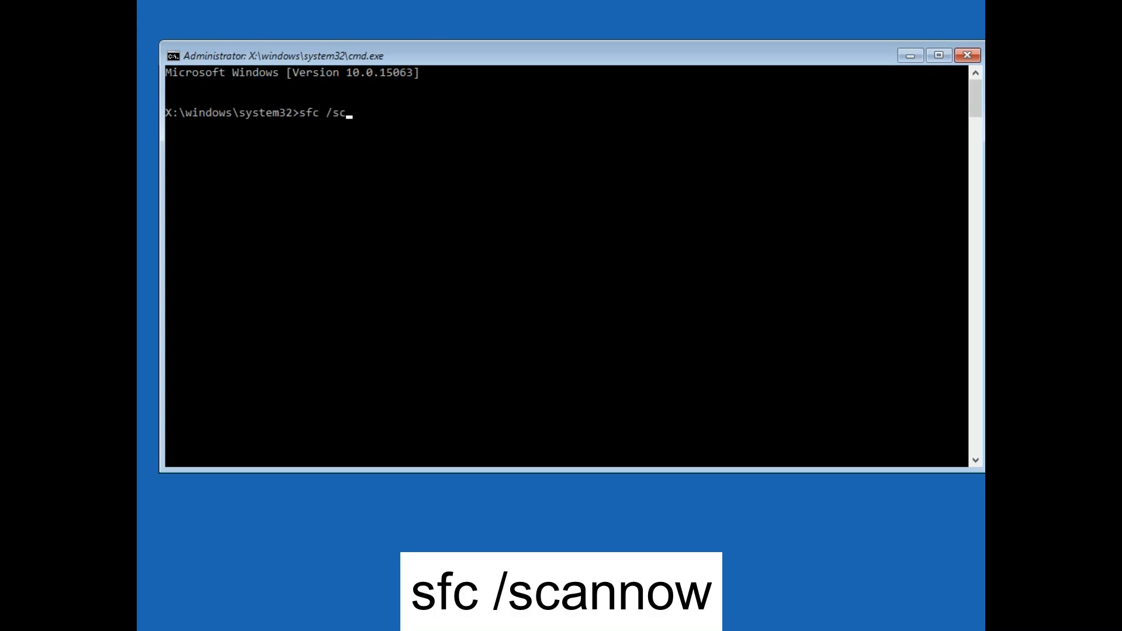
pyautogui.write('ann')
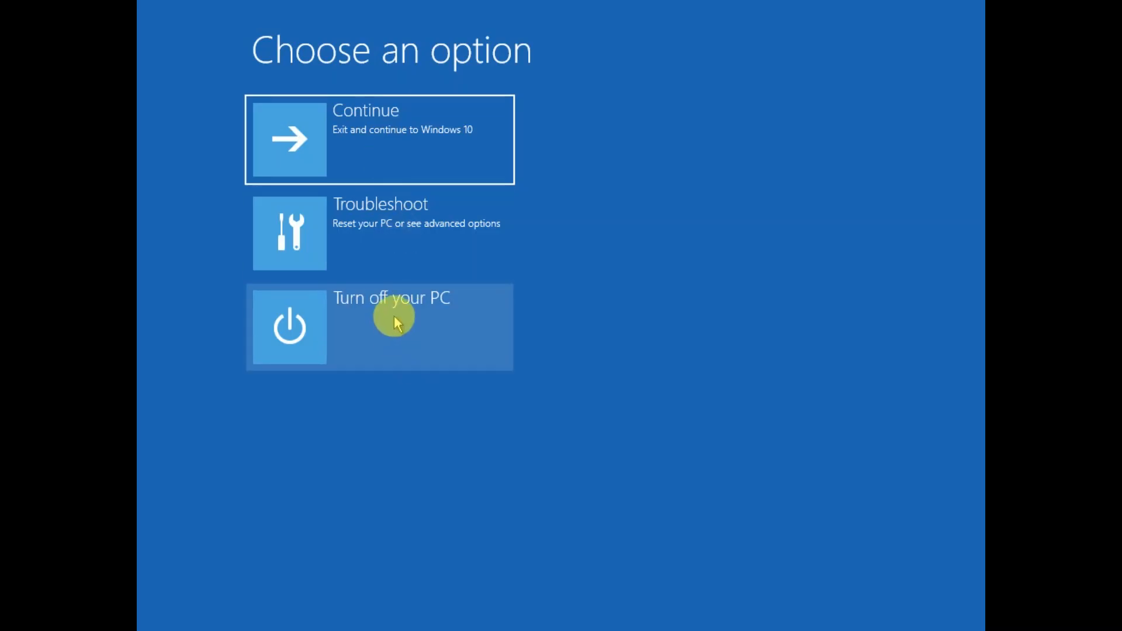
pyautogui.moveTo(440, 243)
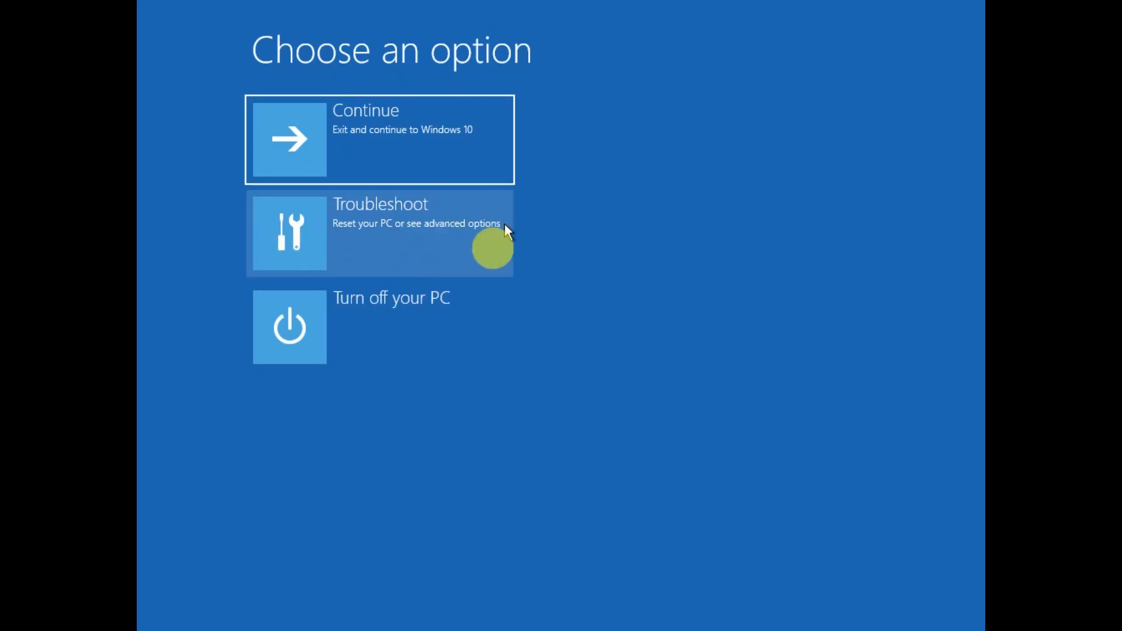
pyautogui.moveTo(461, 247)
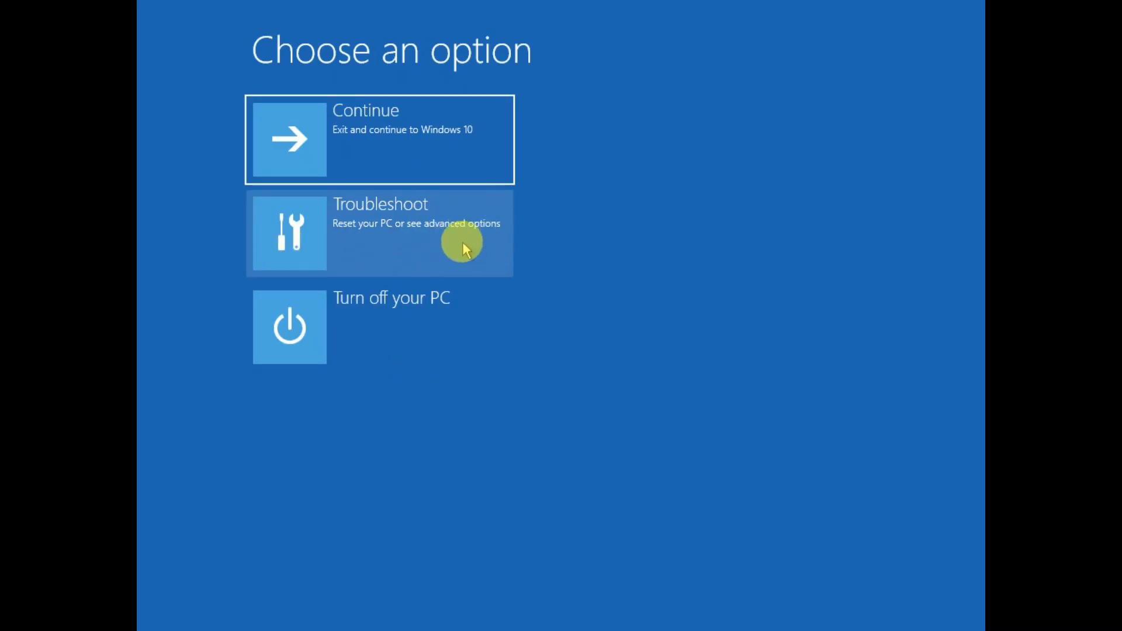
pyautogui.moveTo(380, 242)
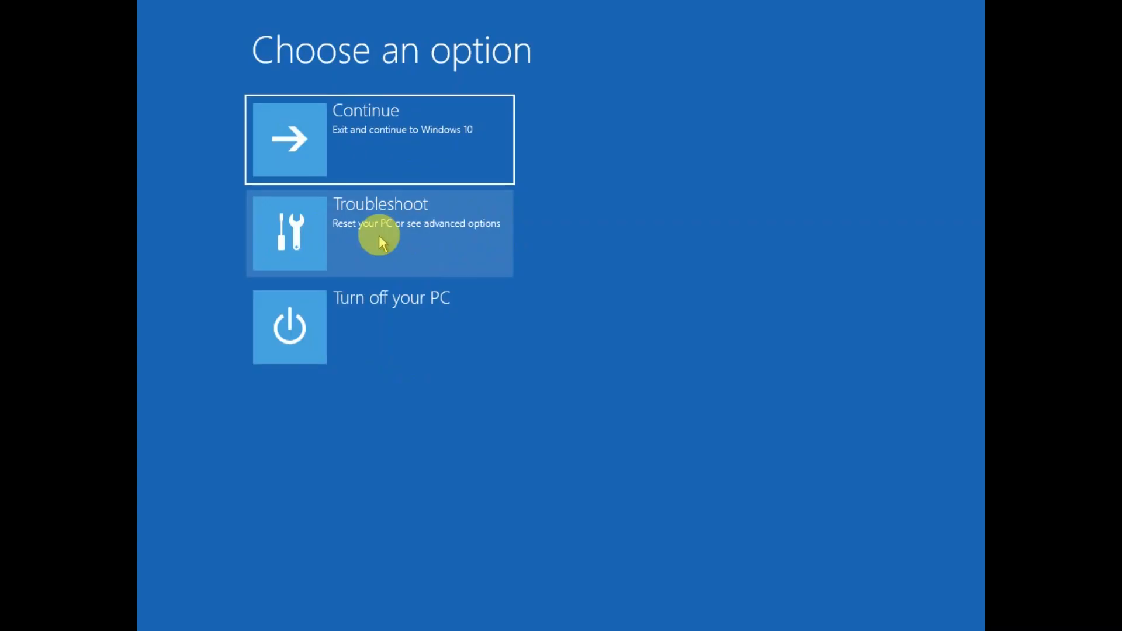
# Step: Return to Advanced options through Troubleshoot from the Choose an option screen
pyautogui.click(379, 232)
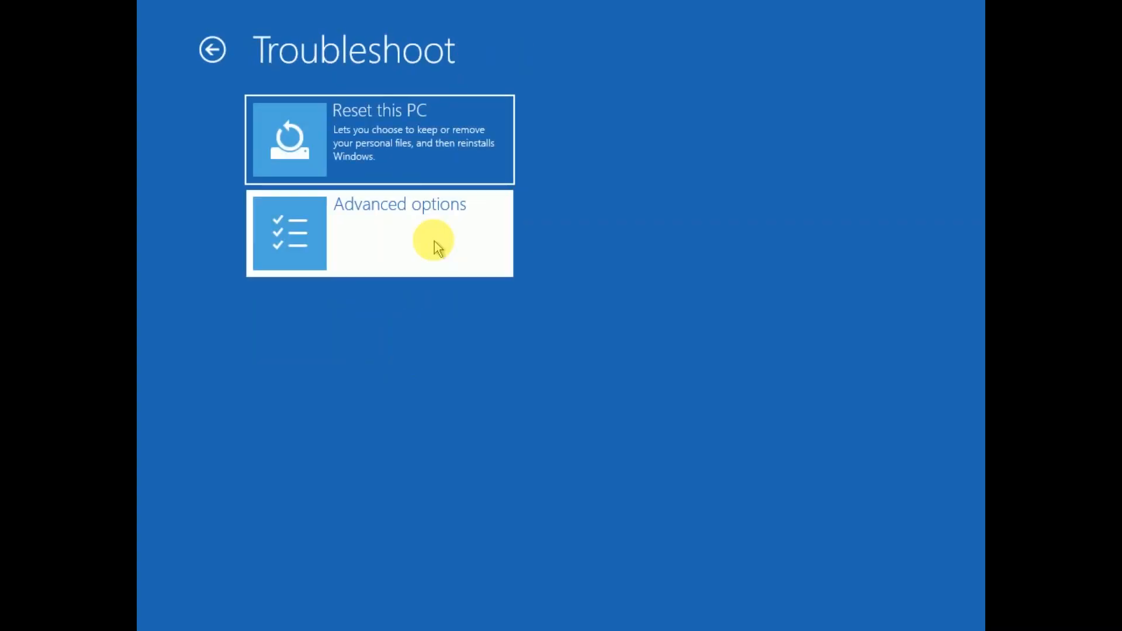
pyautogui.click(379, 233)
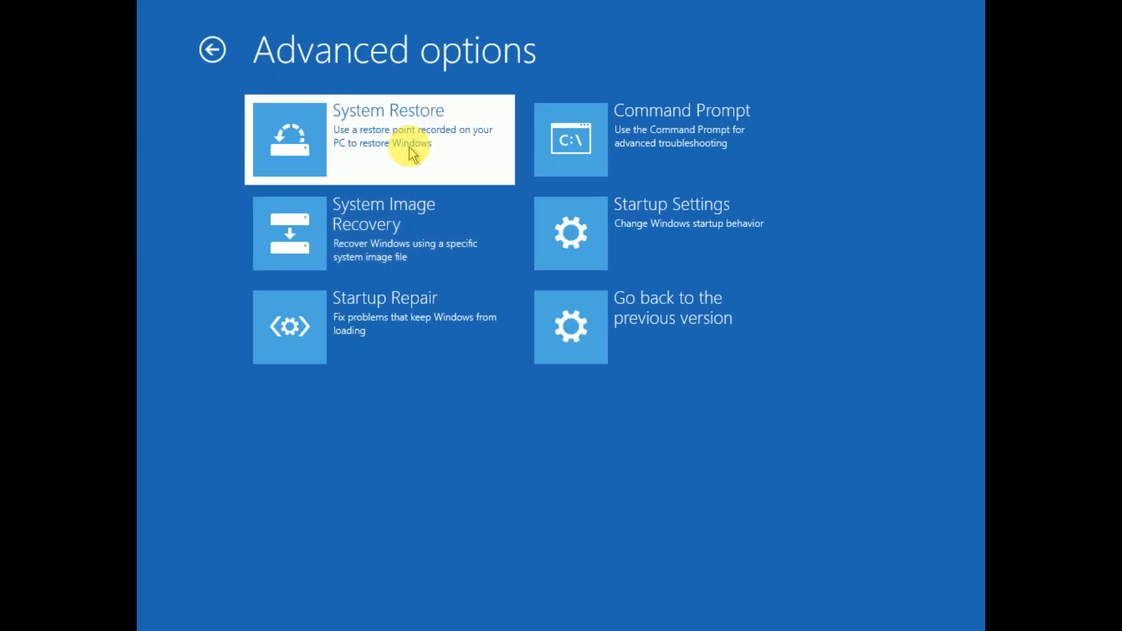
# Step: Launch System Restore, which reports no restore points on the system drive
pyautogui.click(378, 139)
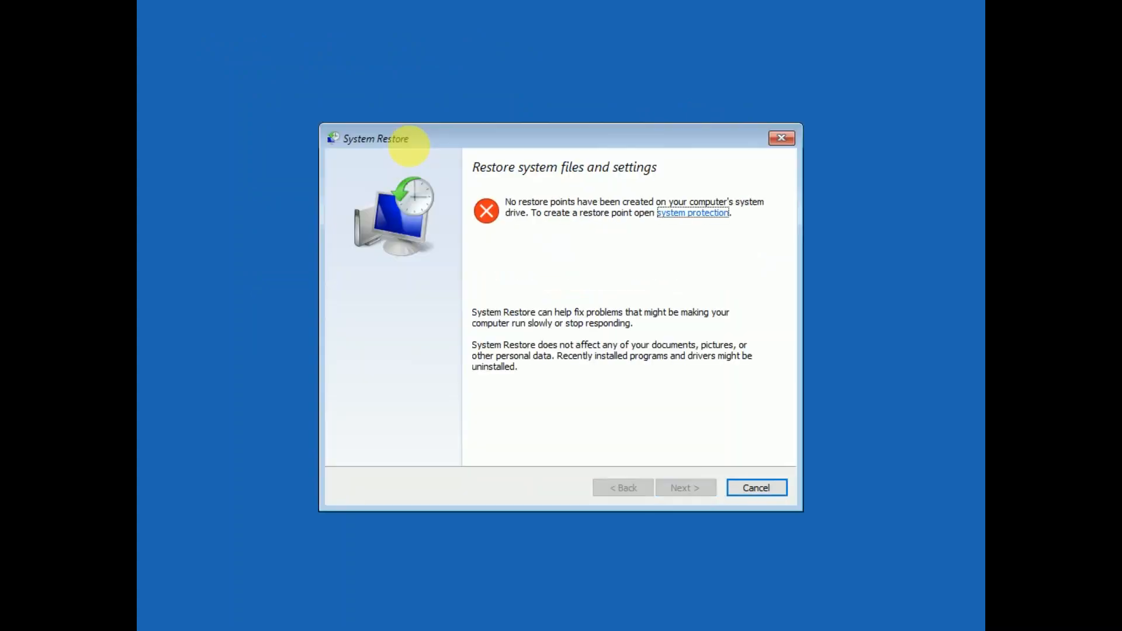
pyautogui.moveTo(716, 462)
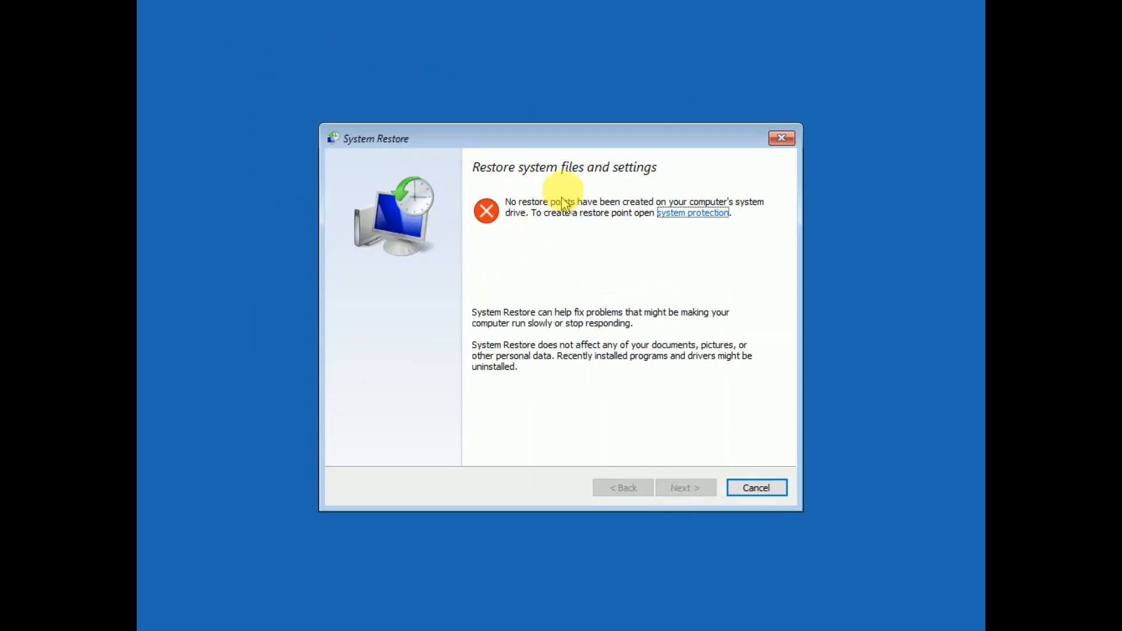
pyautogui.moveTo(530, 214)
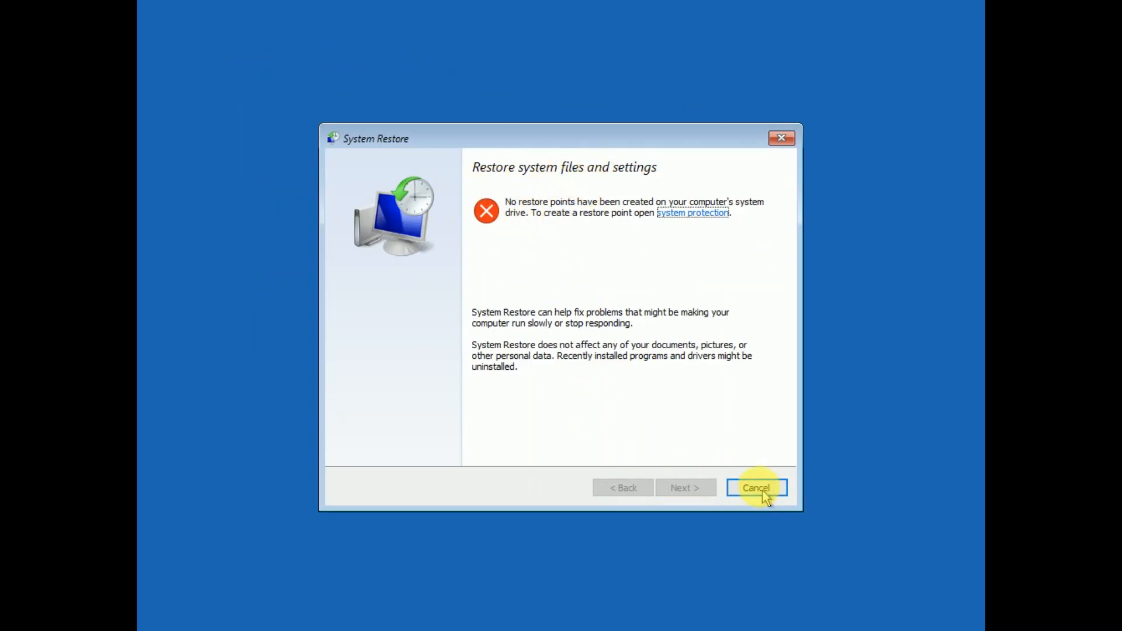
pyautogui.moveTo(676, 491)
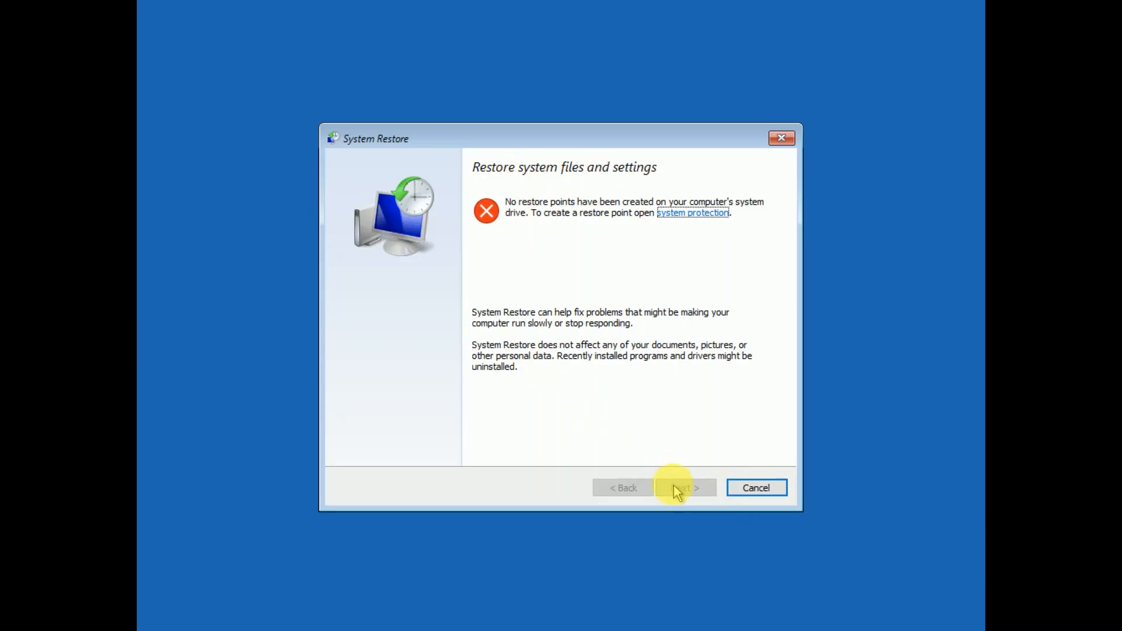
pyautogui.moveTo(757, 488)
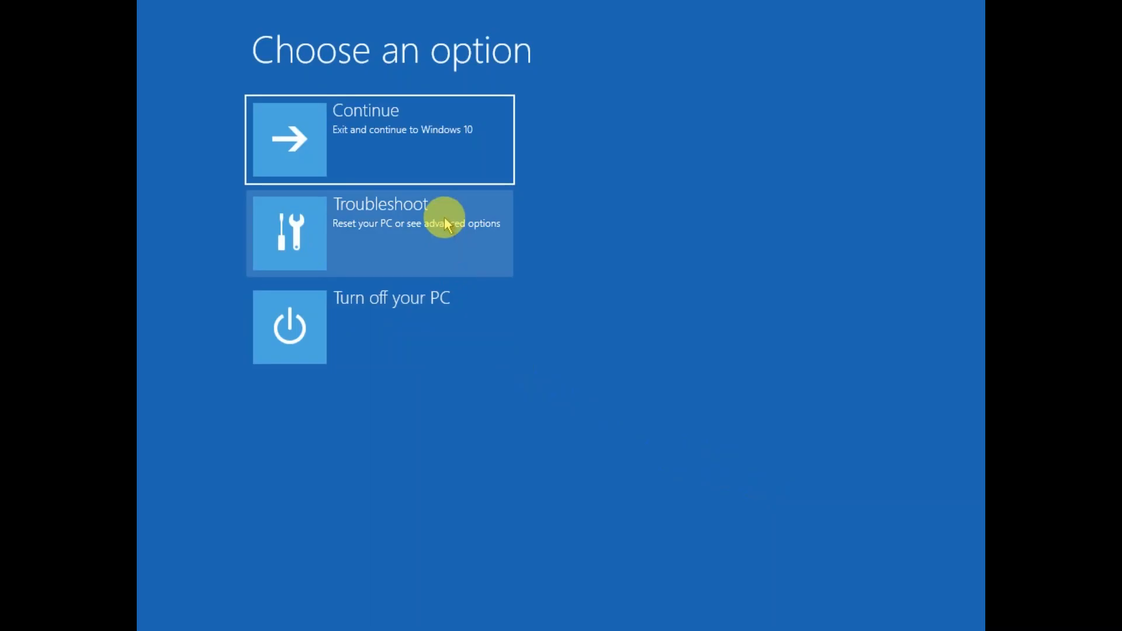
# Step: Run Startup Repair from Troubleshoot > Advanced options; it reports the PC couldn't be repaired
pyautogui.click(380, 233)
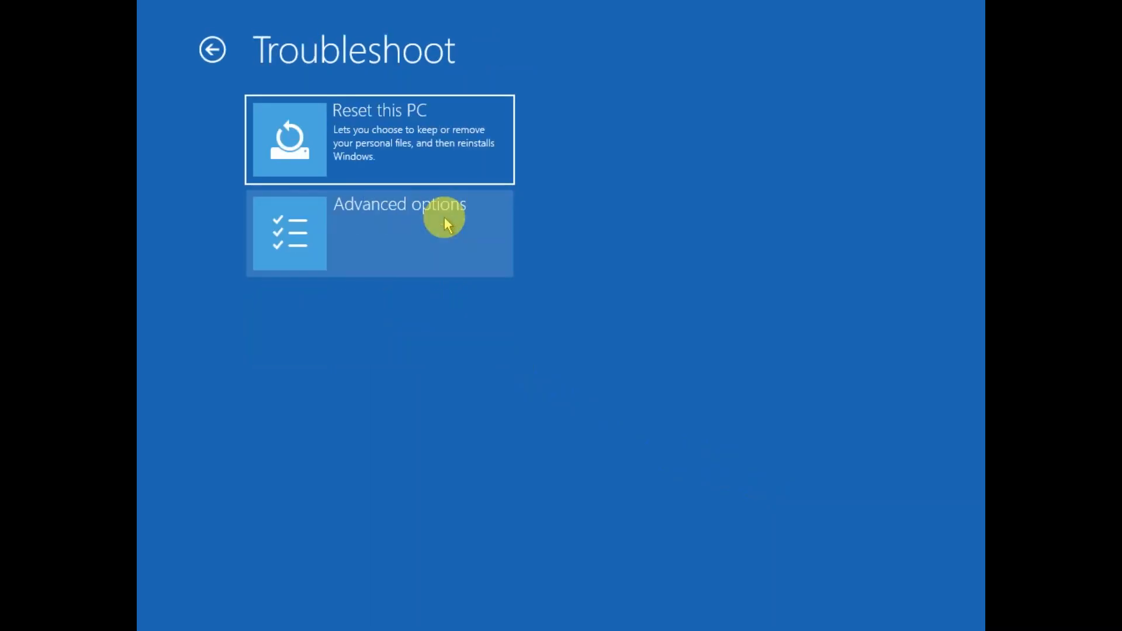
pyautogui.click(380, 233)
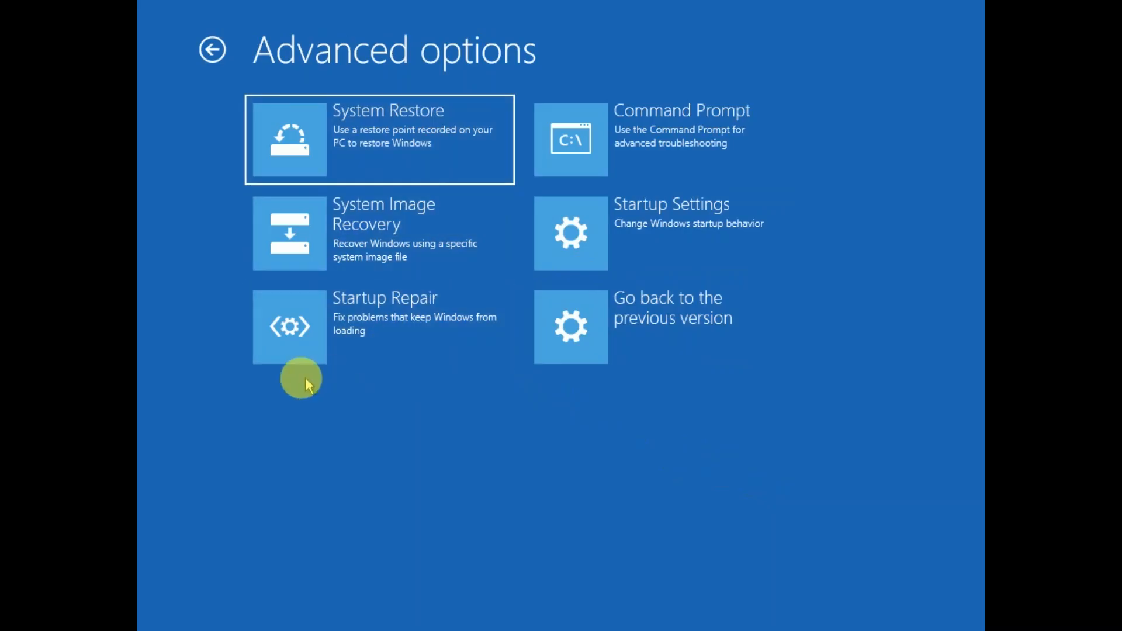
pyautogui.moveTo(433, 328)
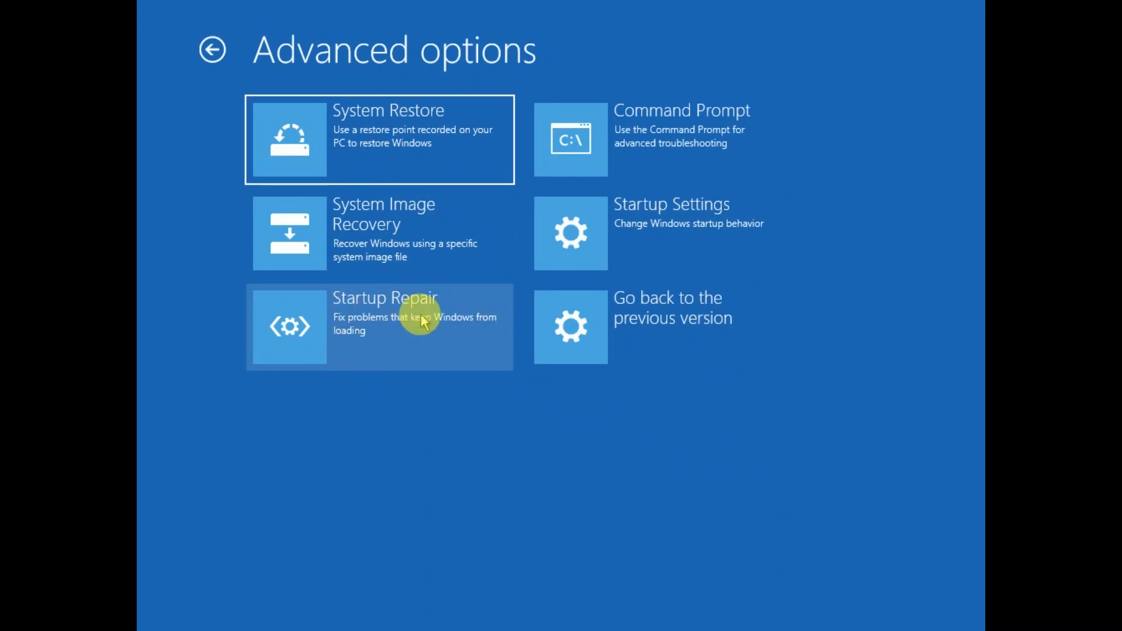
pyautogui.click(379, 326)
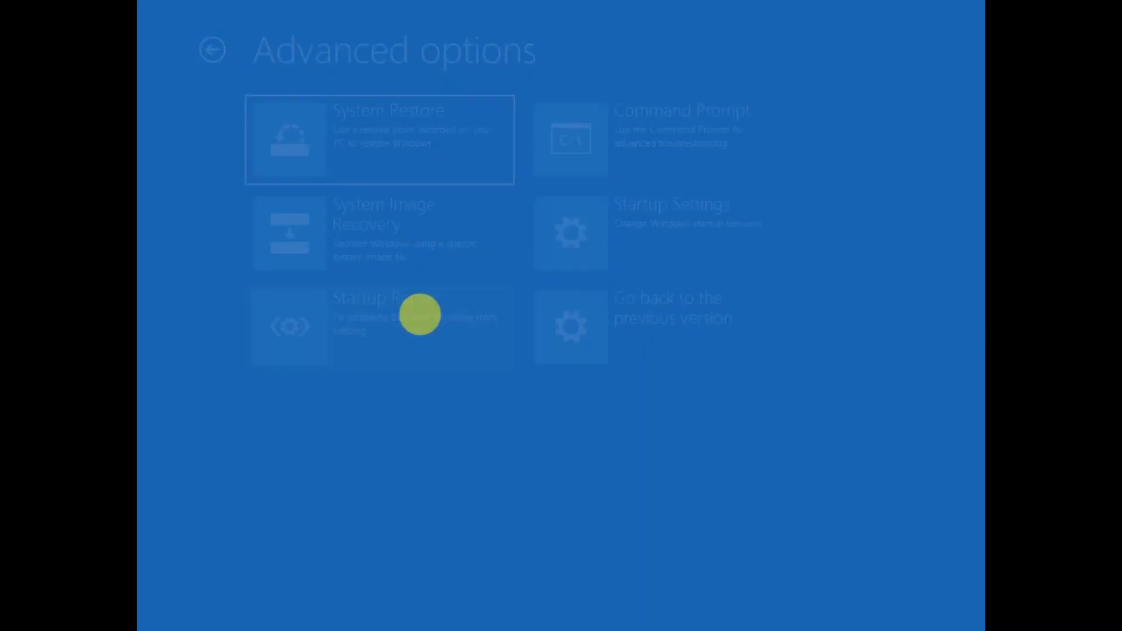
pyautogui.click(380, 326)
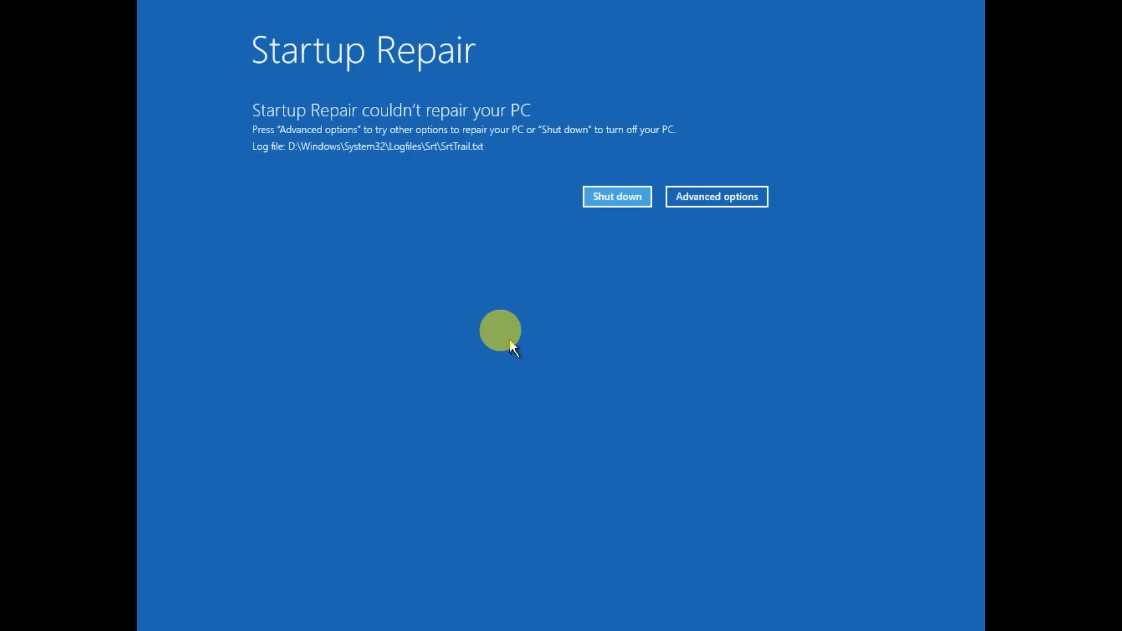
pyautogui.moveTo(318, 247)
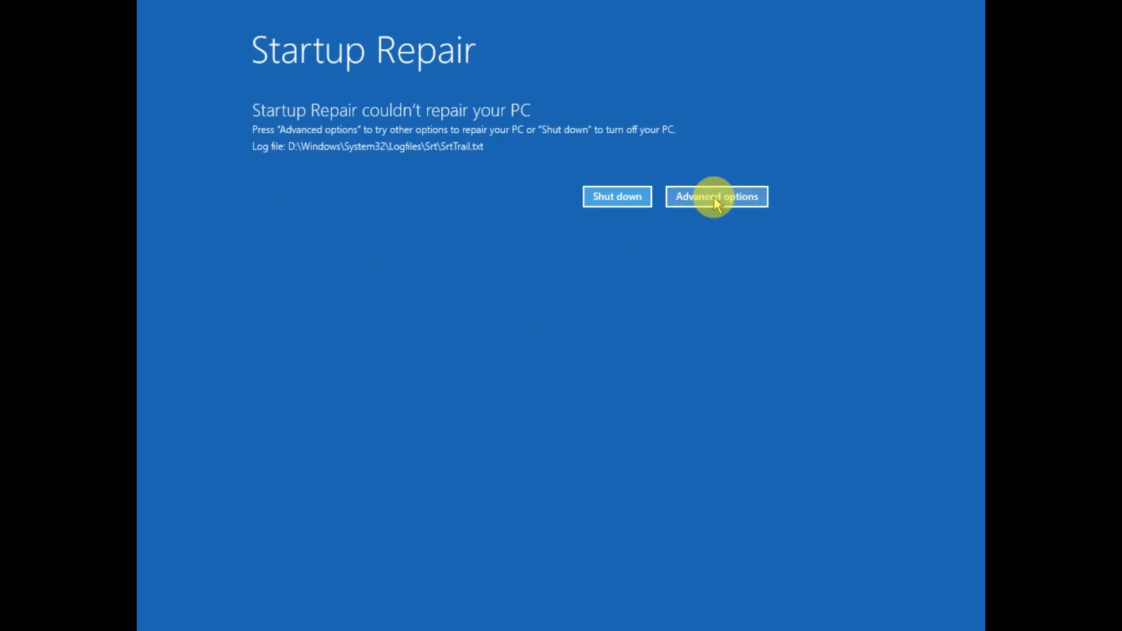
# Step: Reopen Advanced options and Troubleshoot, then go back to the previous recovery menu
pyautogui.click(716, 196)
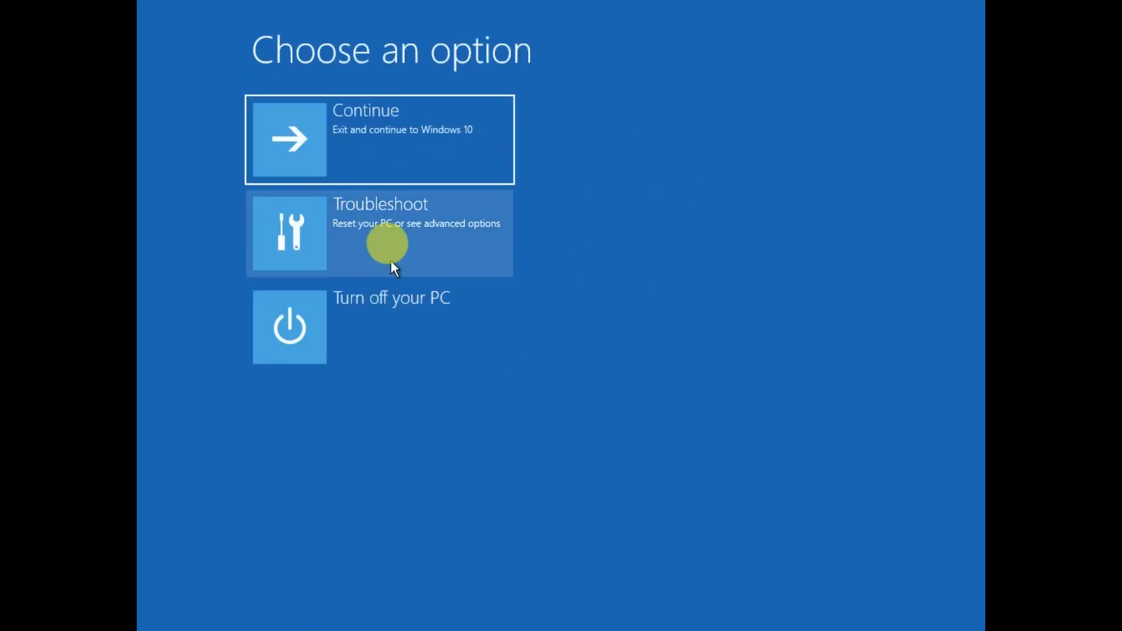
pyautogui.click(379, 232)
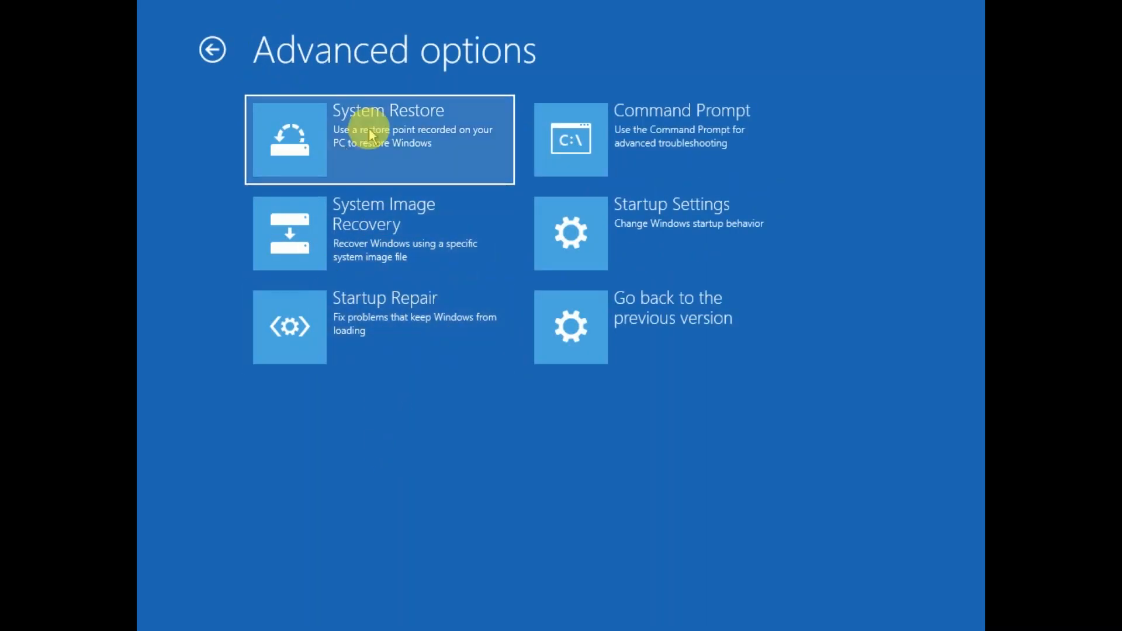
pyautogui.moveTo(650, 224)
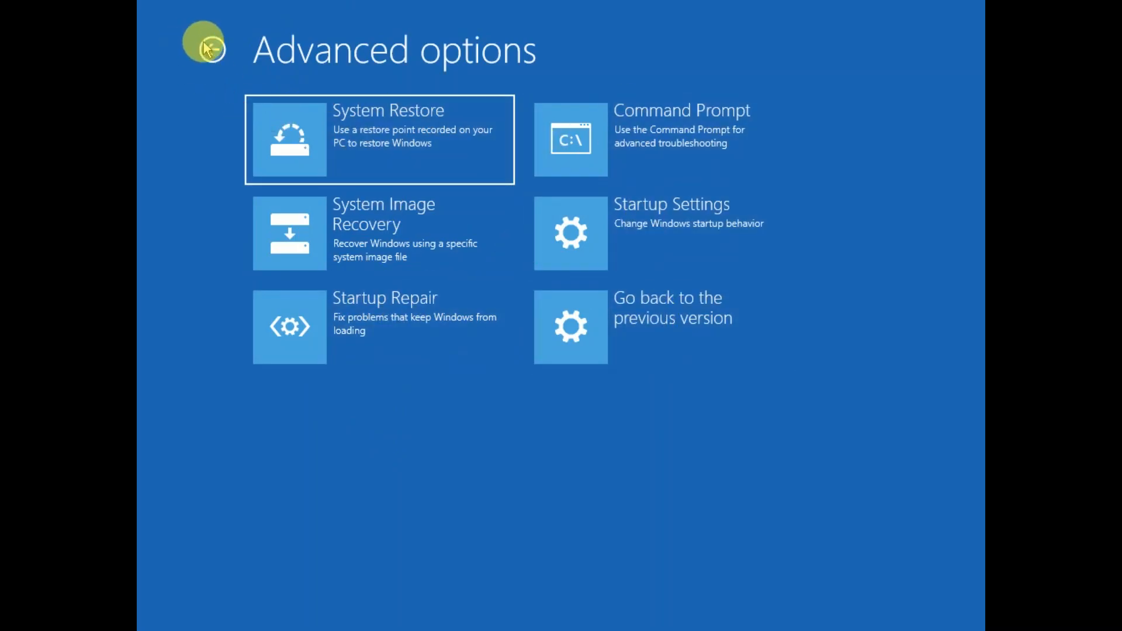
pyautogui.click(204, 45)
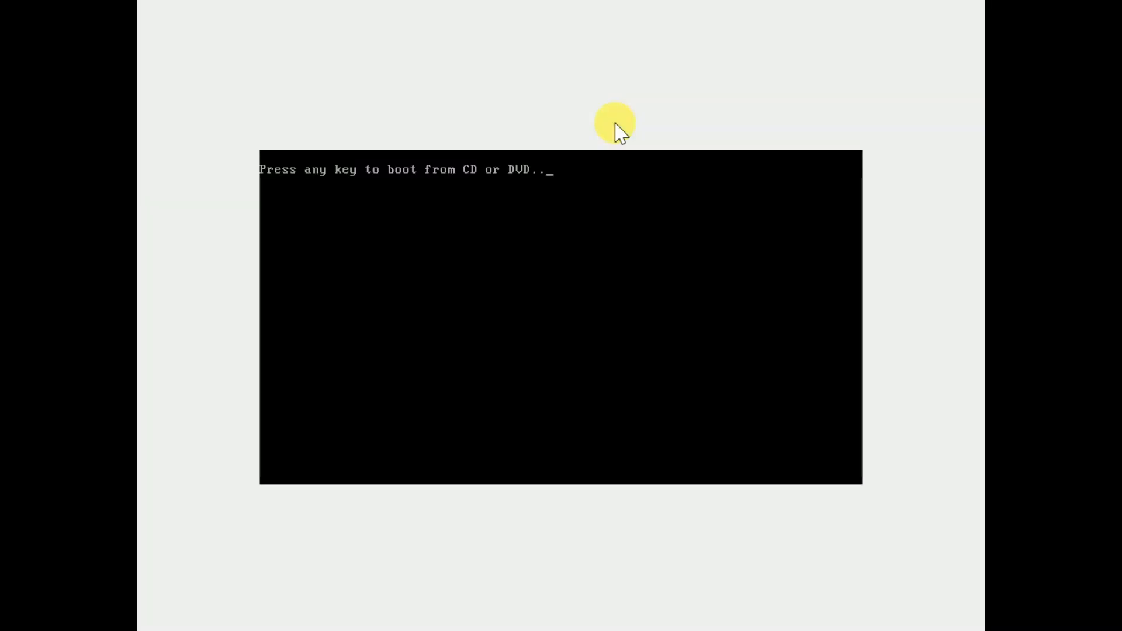
# Step: Press a key at the boot prompt to start from the installation DVD
pyautogui.press('enter')
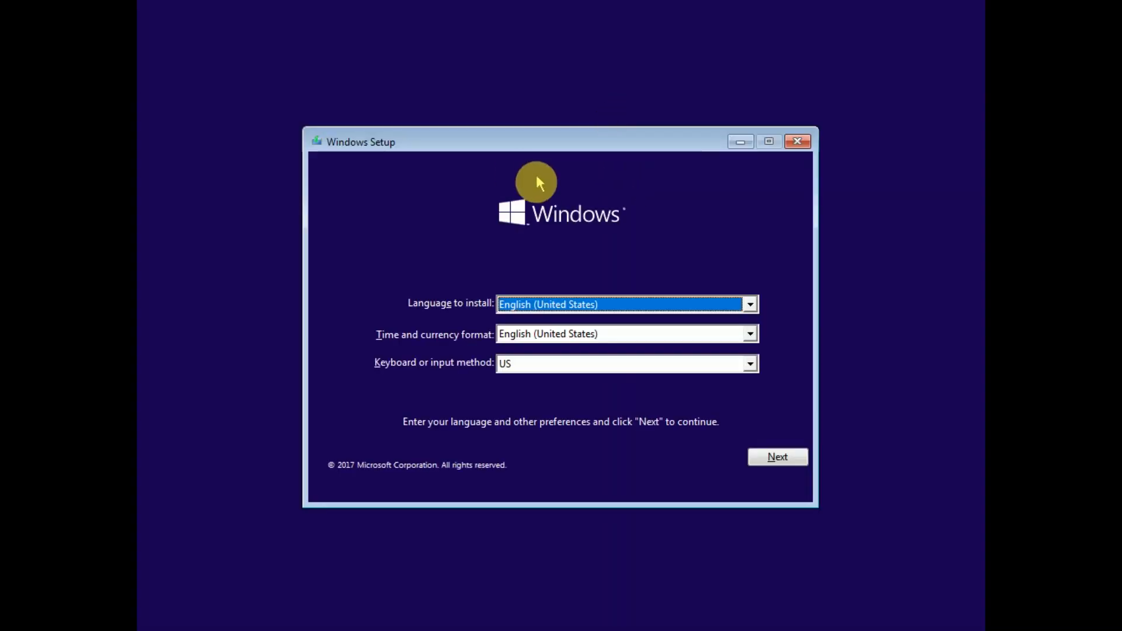
# Step: Keep English (United States) with the US keyboard and choose Install now
pyautogui.click(778, 457)
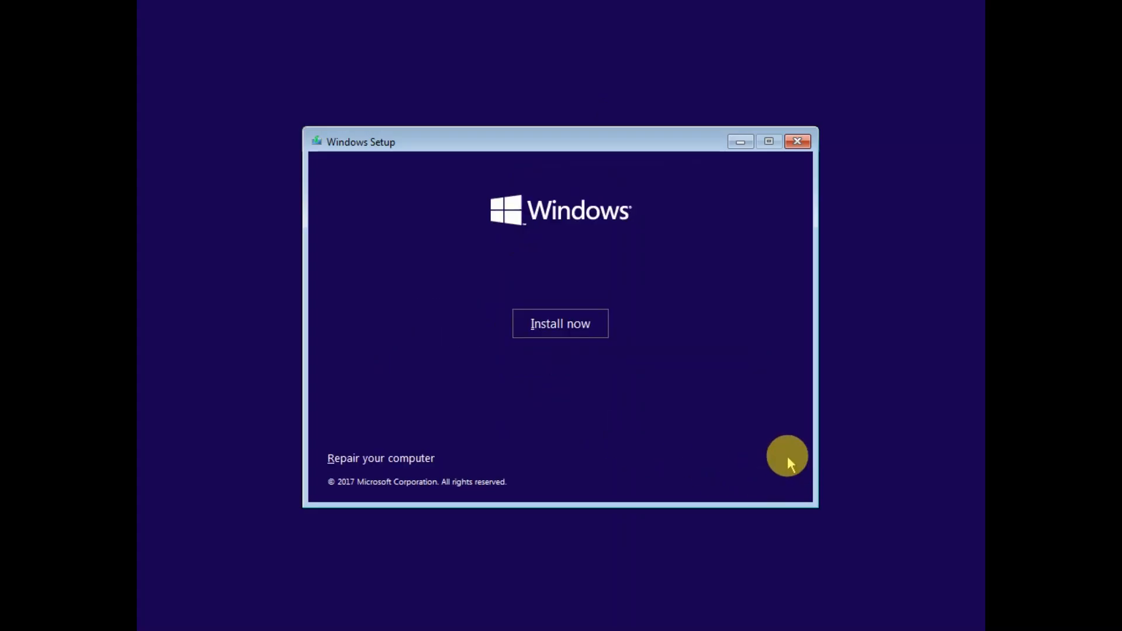
pyautogui.click(560, 324)
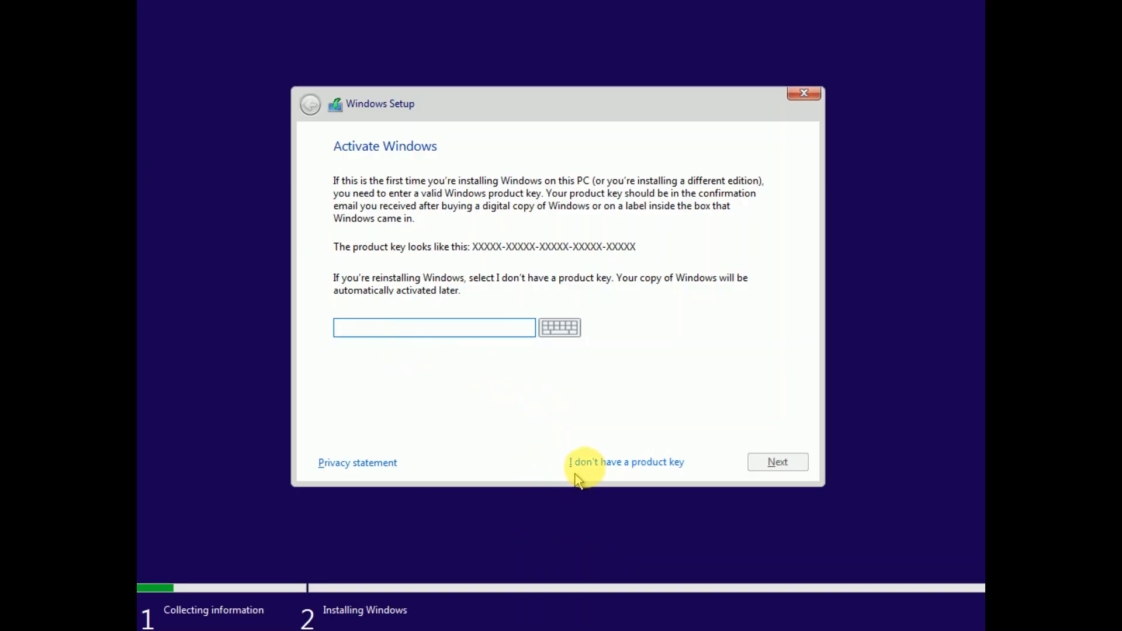
# Step: Skip the product key, select Windows 10 Pro, and accept the license terms
pyautogui.click(625, 462)
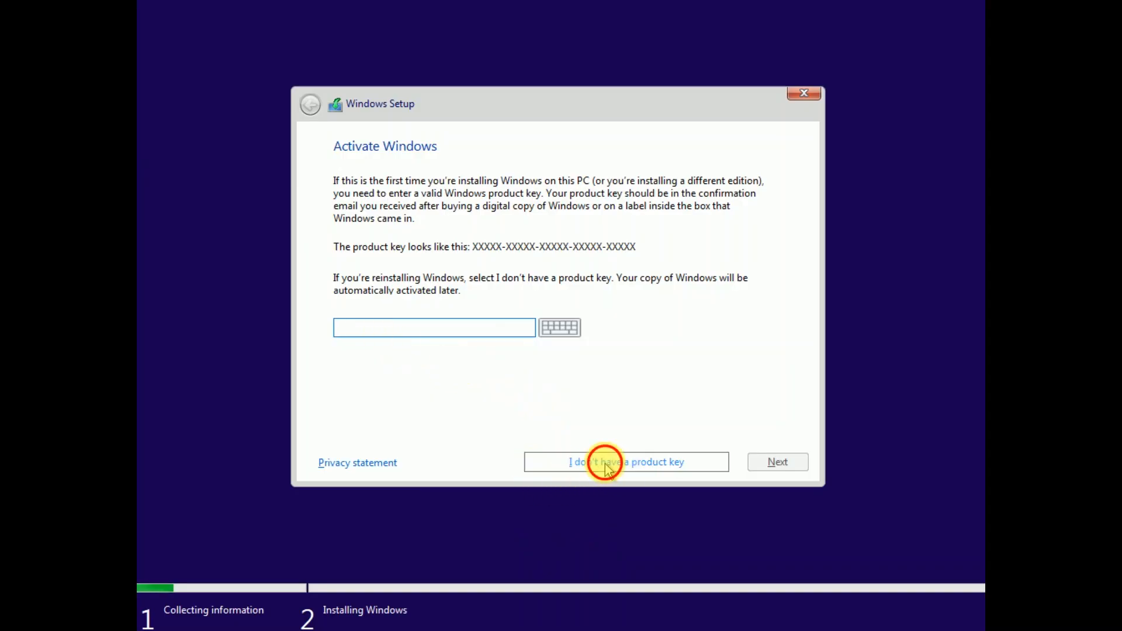
pyautogui.click(625, 462)
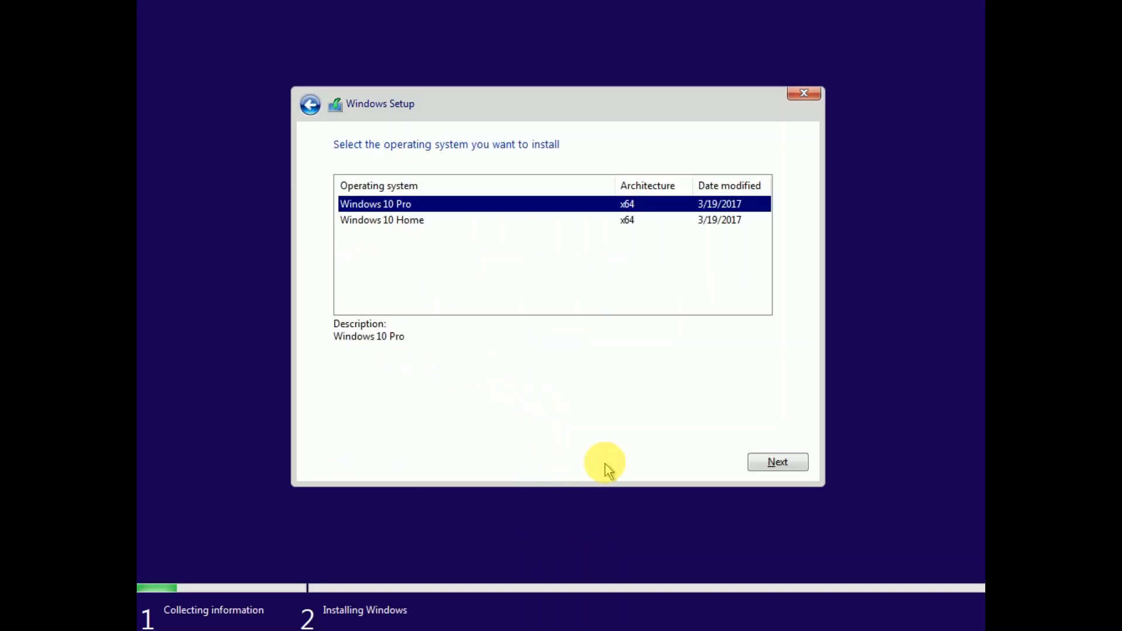
pyautogui.click(382, 219)
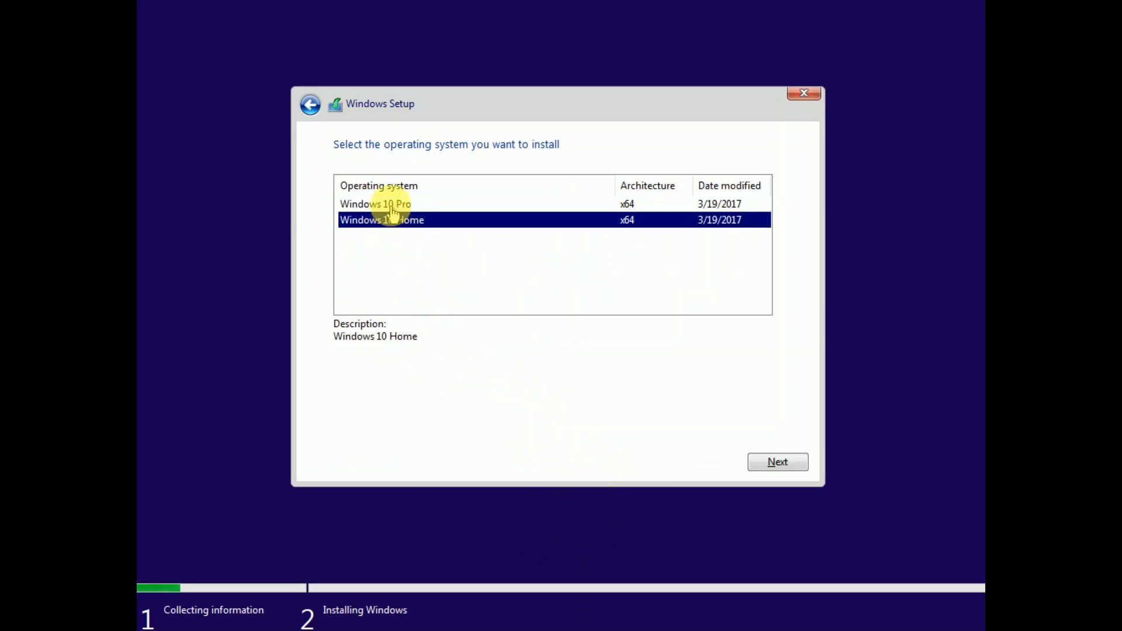
pyautogui.click(375, 204)
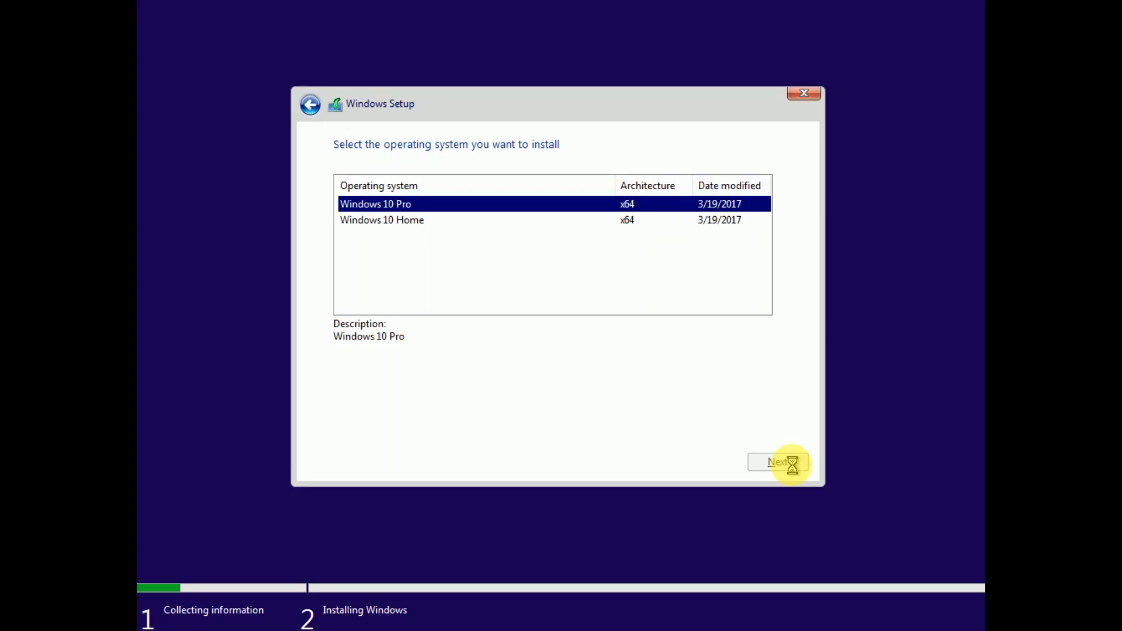
pyautogui.click(778, 462)
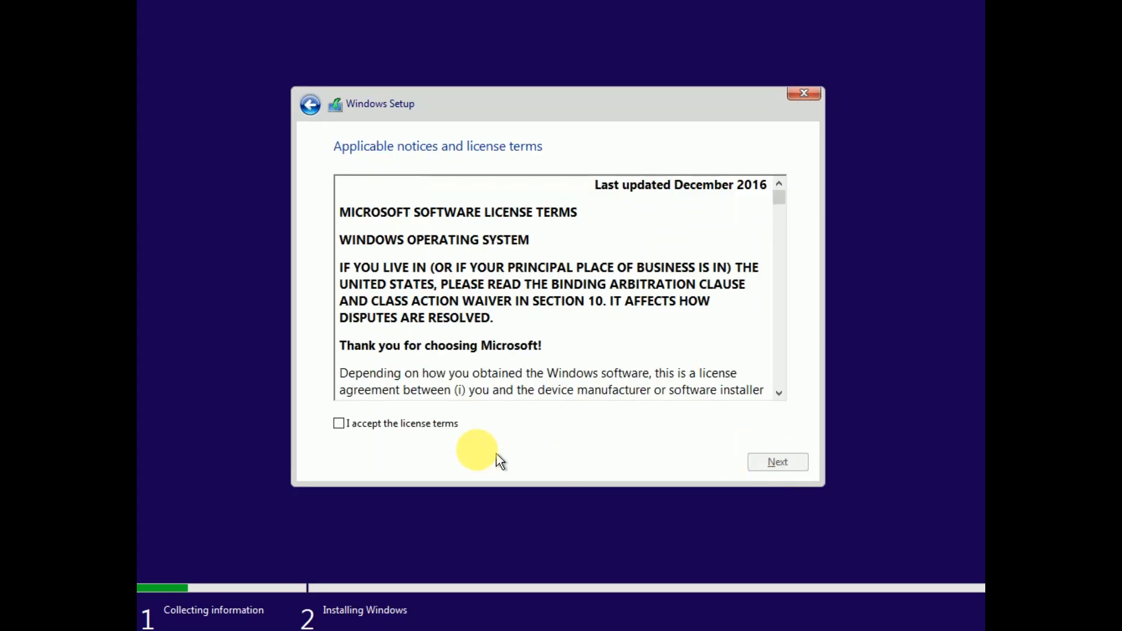
pyautogui.click(339, 423)
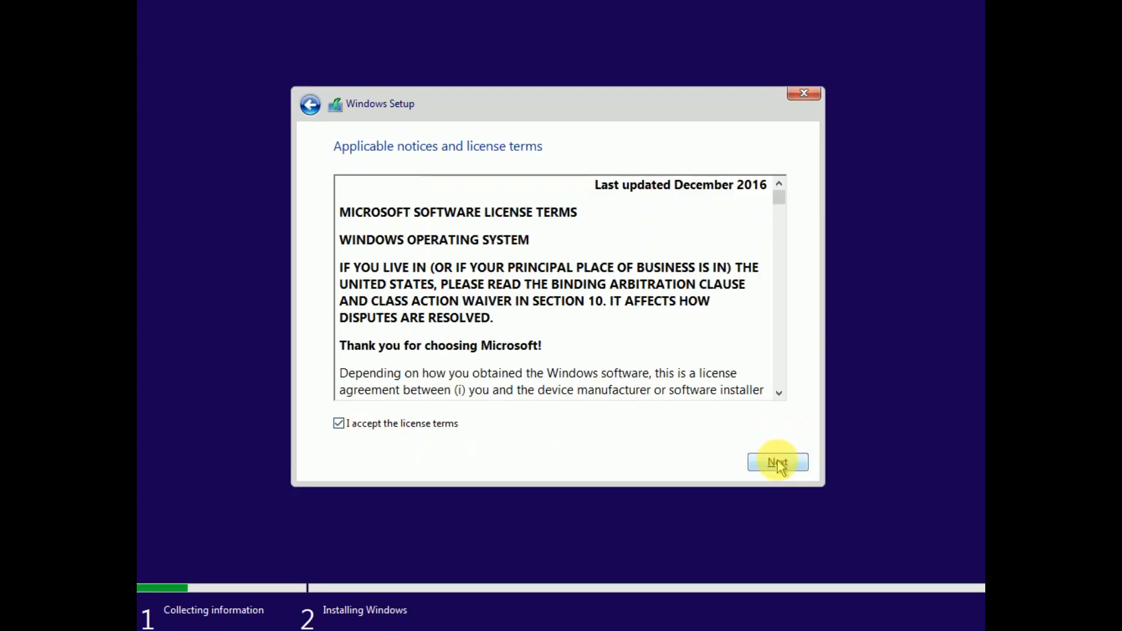
# Step: Continue past the license and pick 'Custom: Install Windows only (advanced)'
pyautogui.click(777, 461)
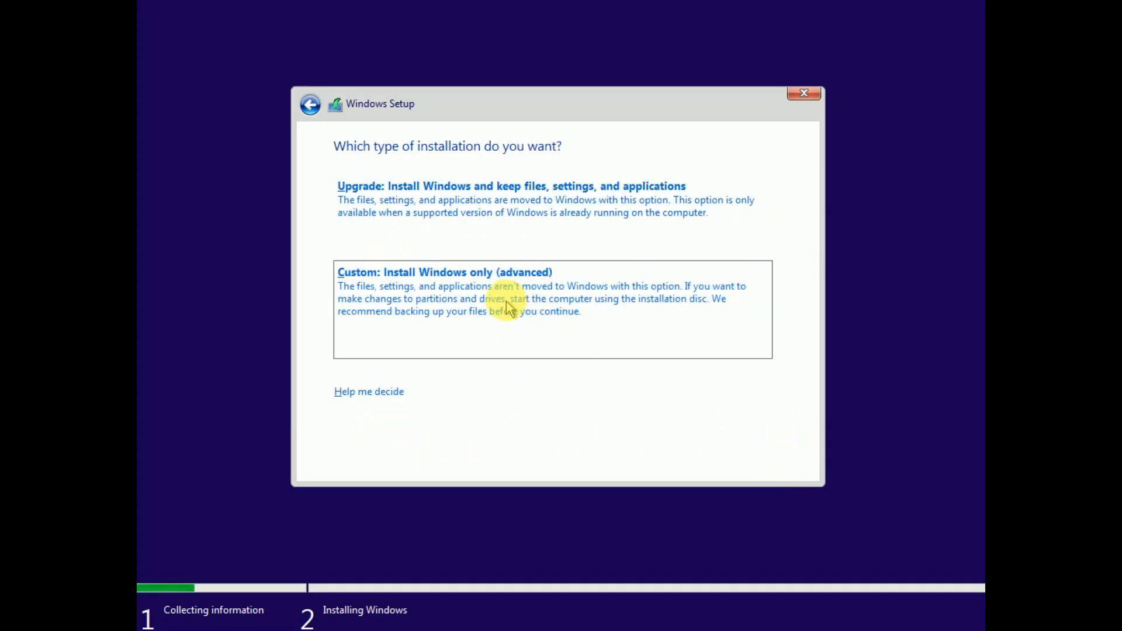
pyautogui.click(444, 272)
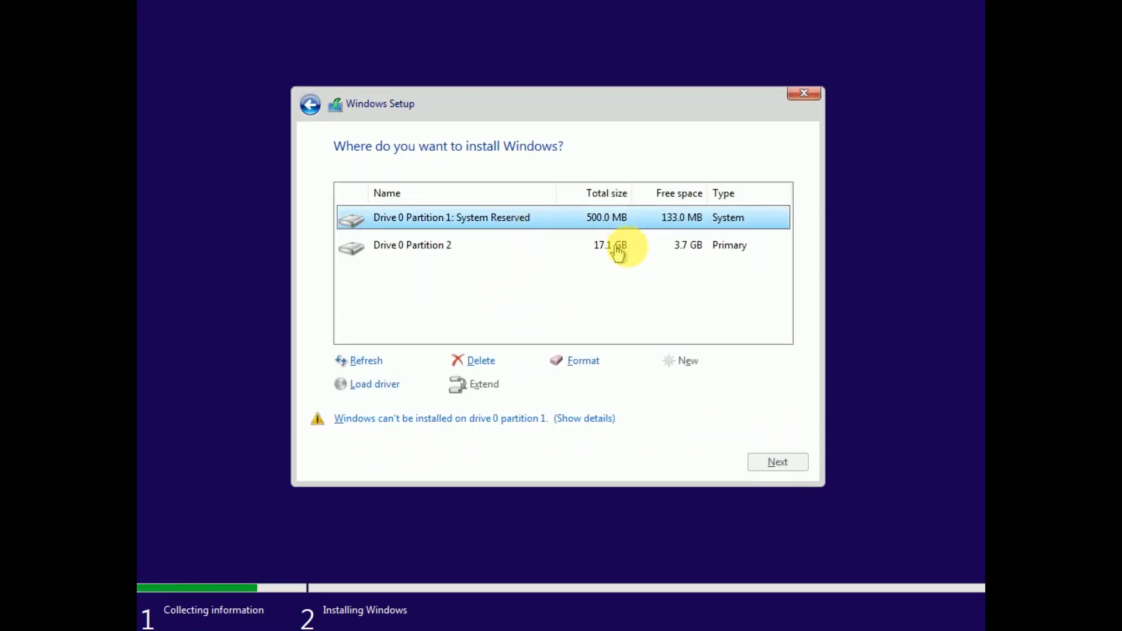
pyautogui.moveTo(557, 259)
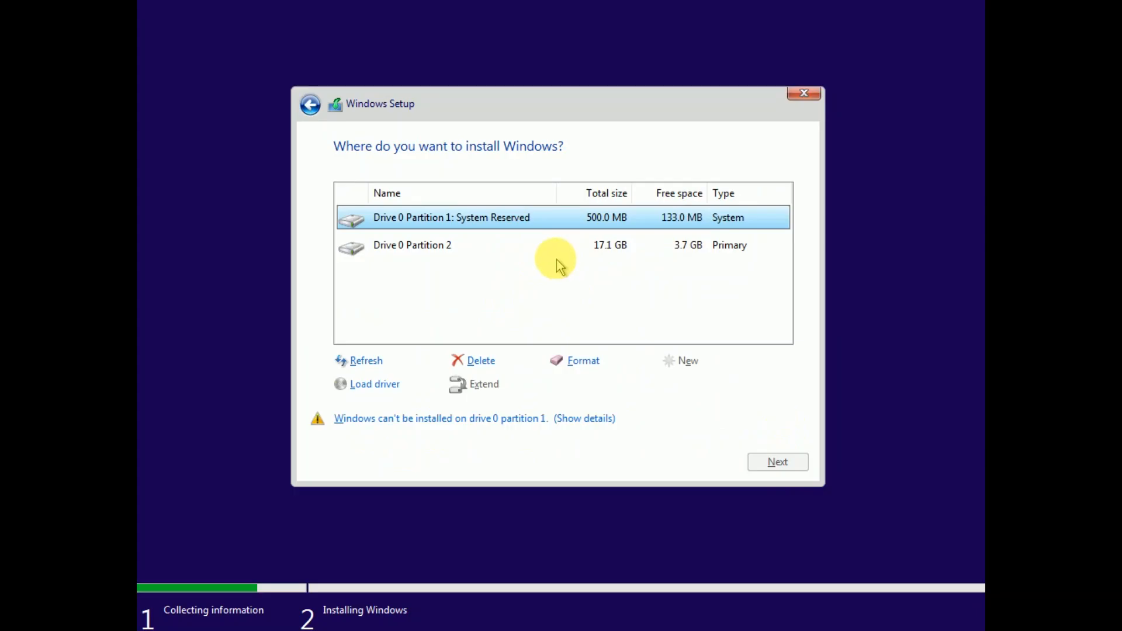